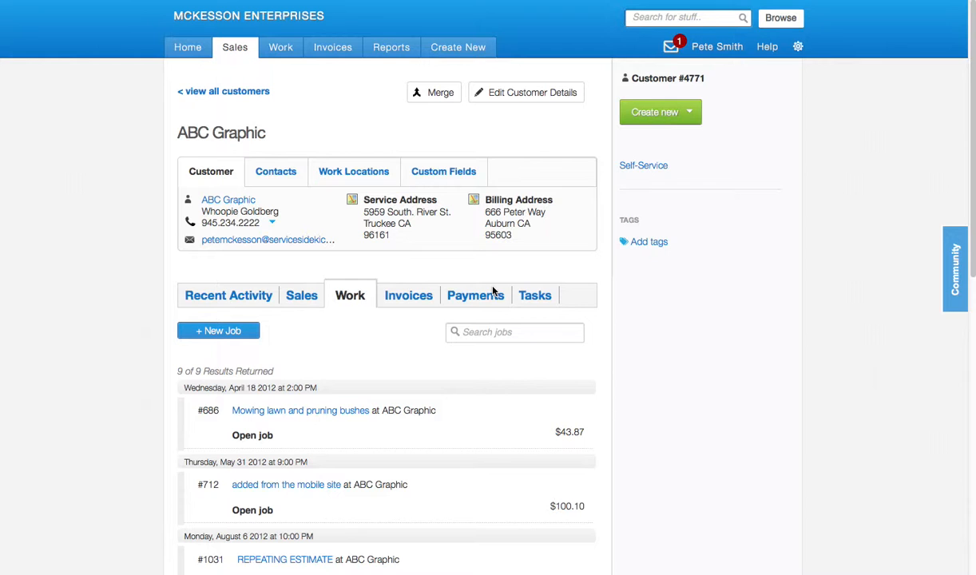
pyautogui.moveTo(255, 142)
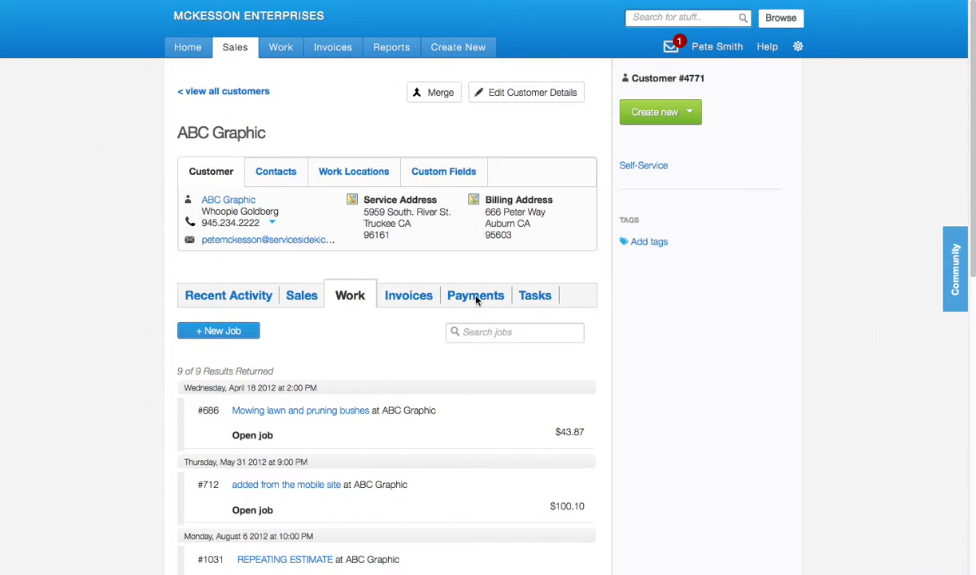
# Step: Switch the ABC Graphic customer page to its Payments list
pyautogui.click(469, 294)
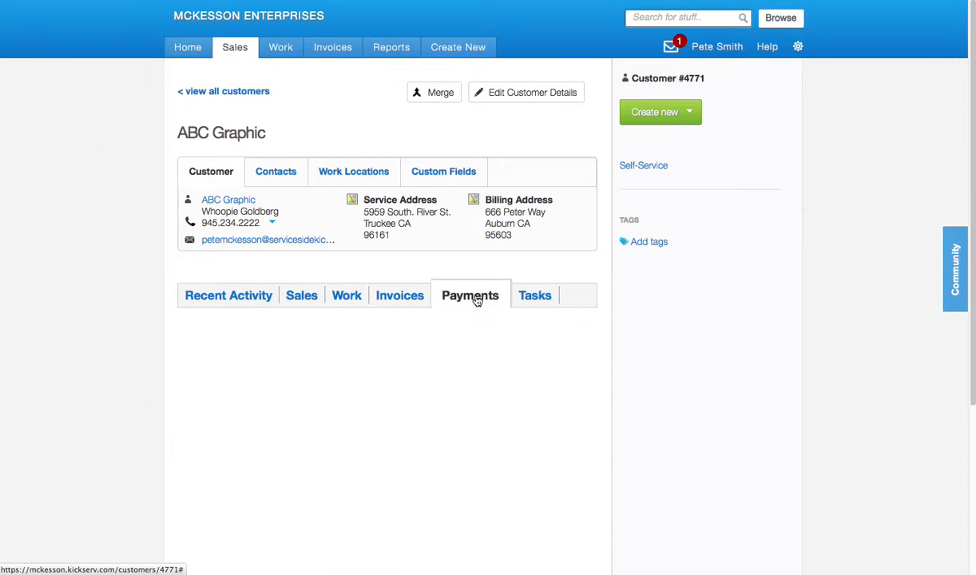
pyautogui.click(470, 293)
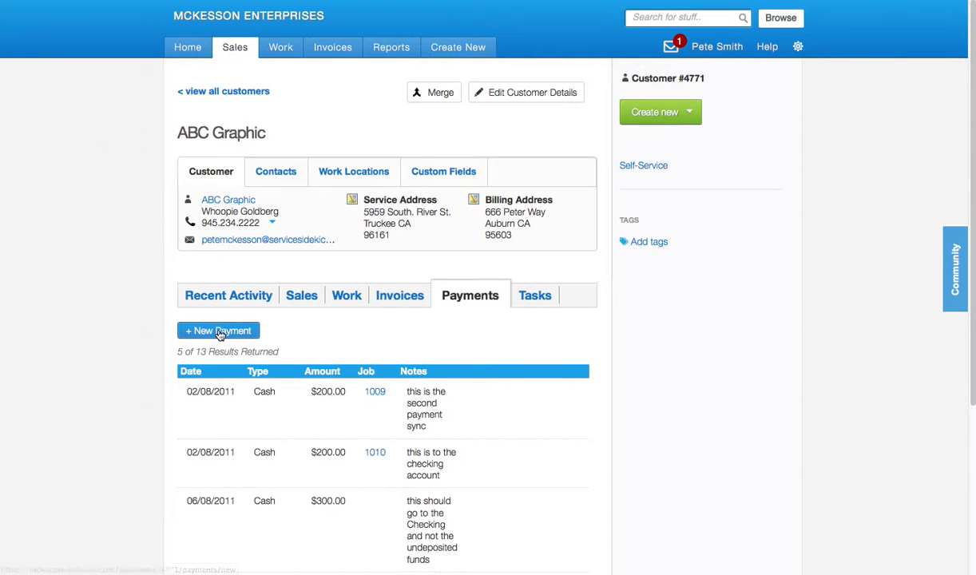
# Step: Start a new payment split across multiple jobs with payment type Check
pyautogui.click(217, 331)
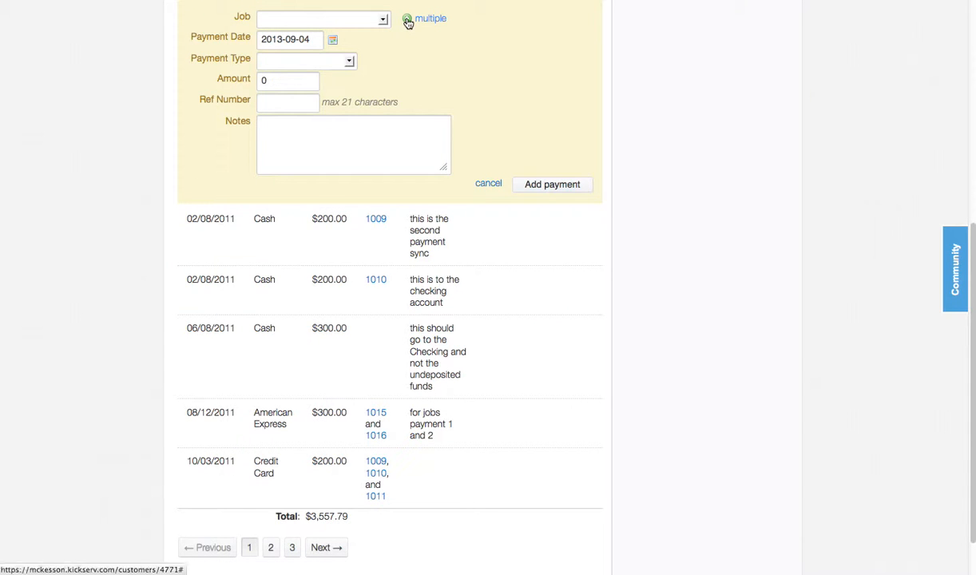
pyautogui.click(431, 20)
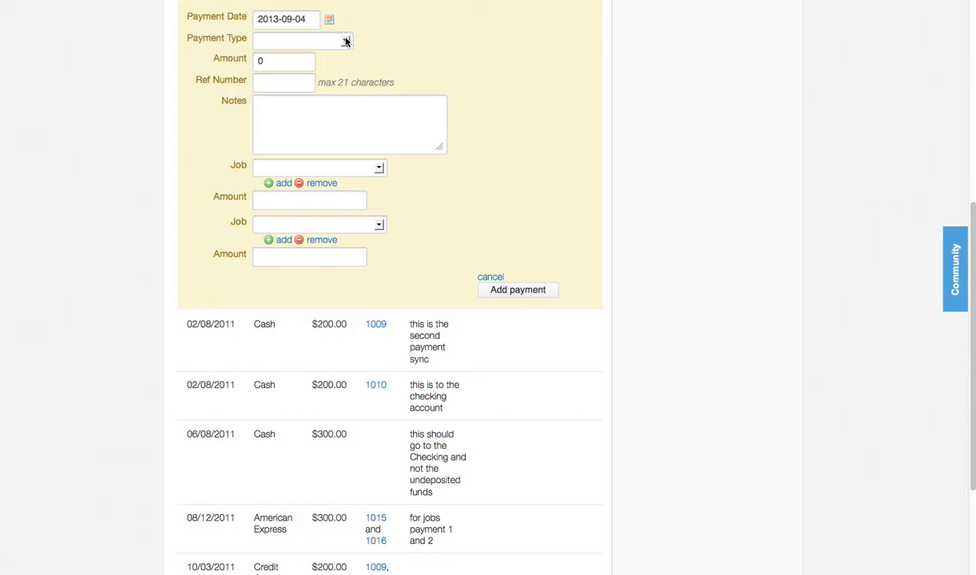
pyautogui.click(300, 41)
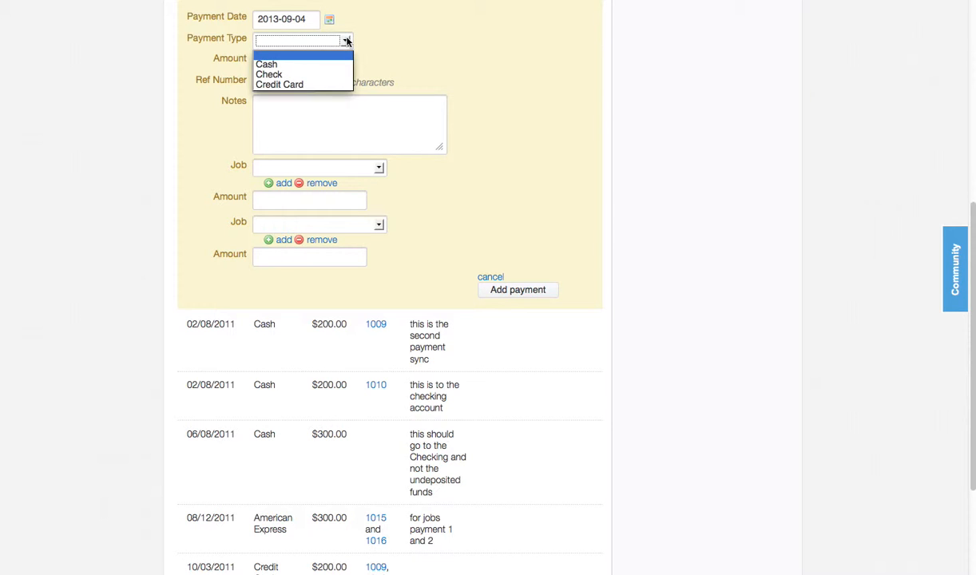
pyautogui.click(268, 74)
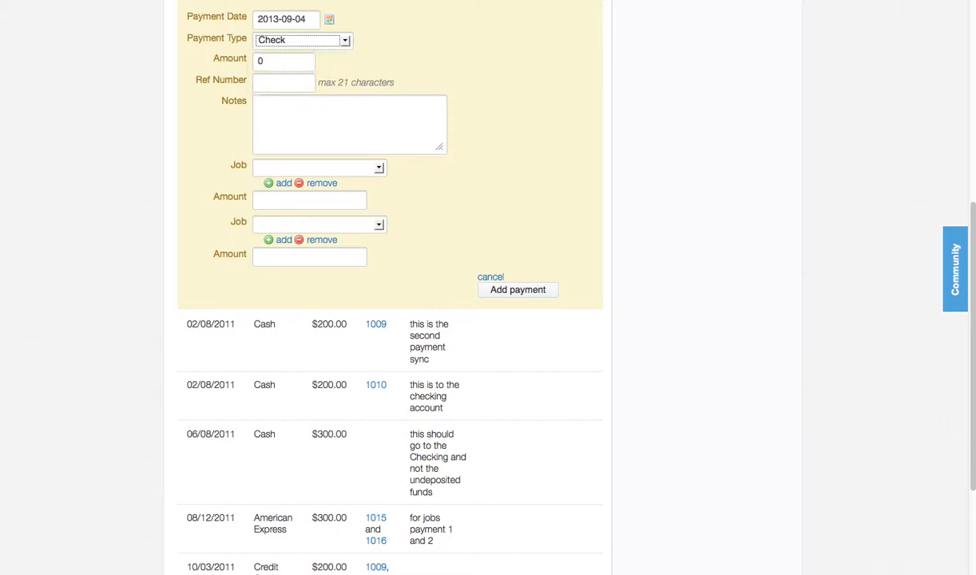
# Step: Enter the check amount 2498.25 and begin the reference number 090413
pyautogui.click(284, 61)
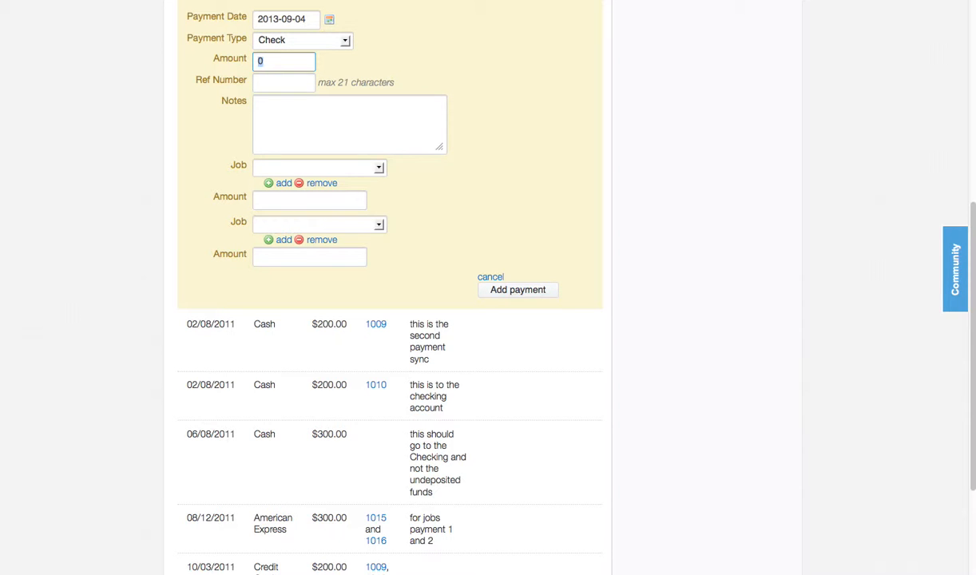
pyautogui.write('2498')
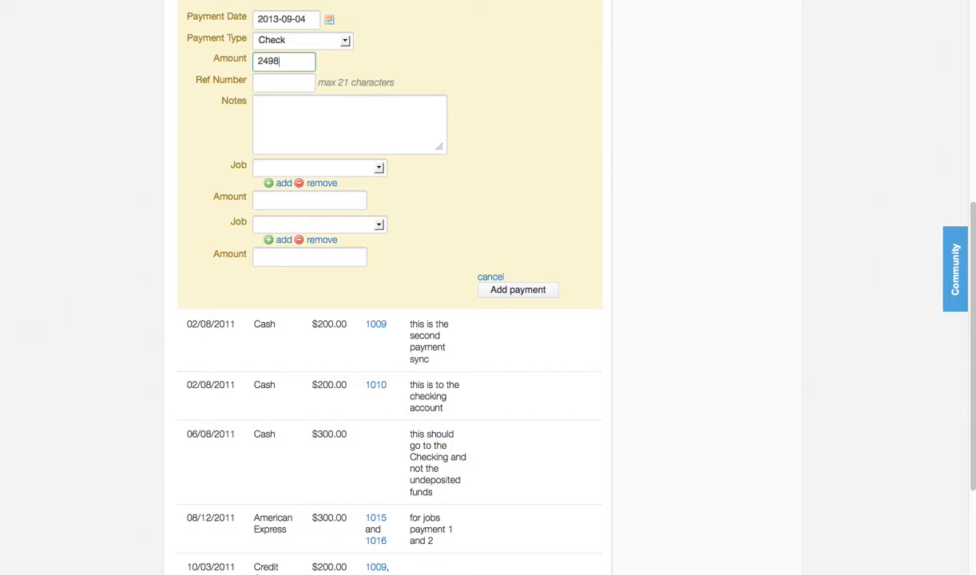
pyautogui.write('.25')
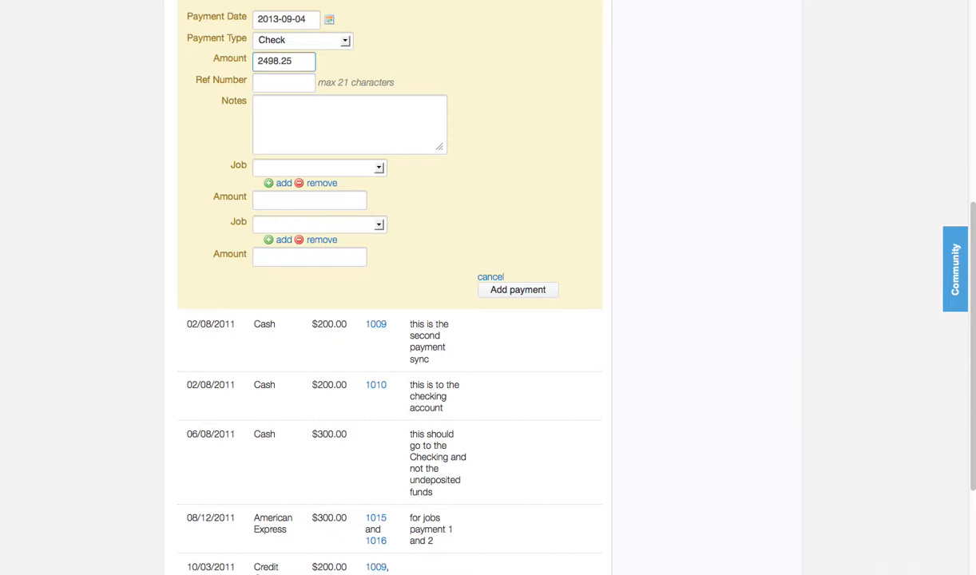
pyautogui.write('090413')
pyautogui.click(350, 123)
pyautogui.write('some notes')
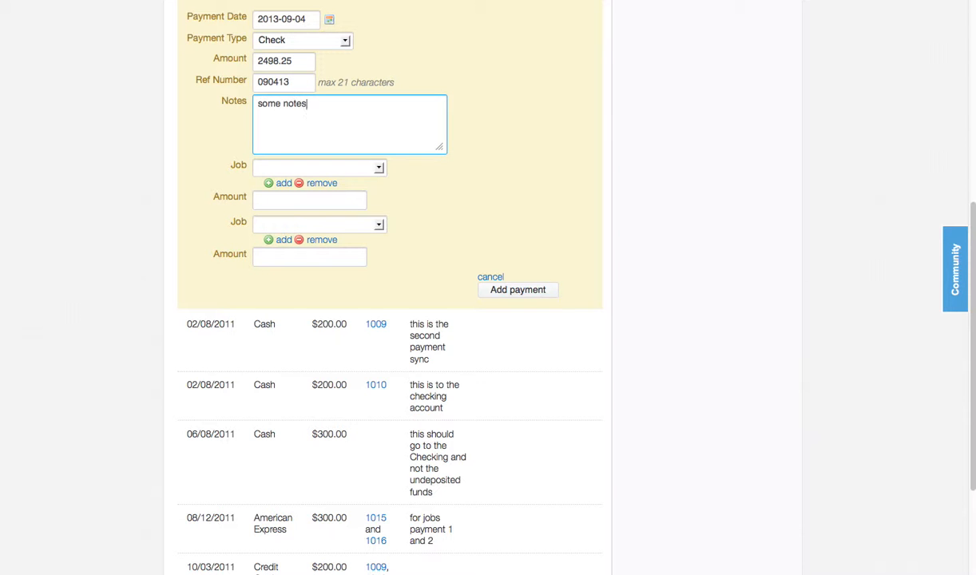
# Step: Apply 43.87 of the payment to job 686 in the first split row
pyautogui.click(317, 168)
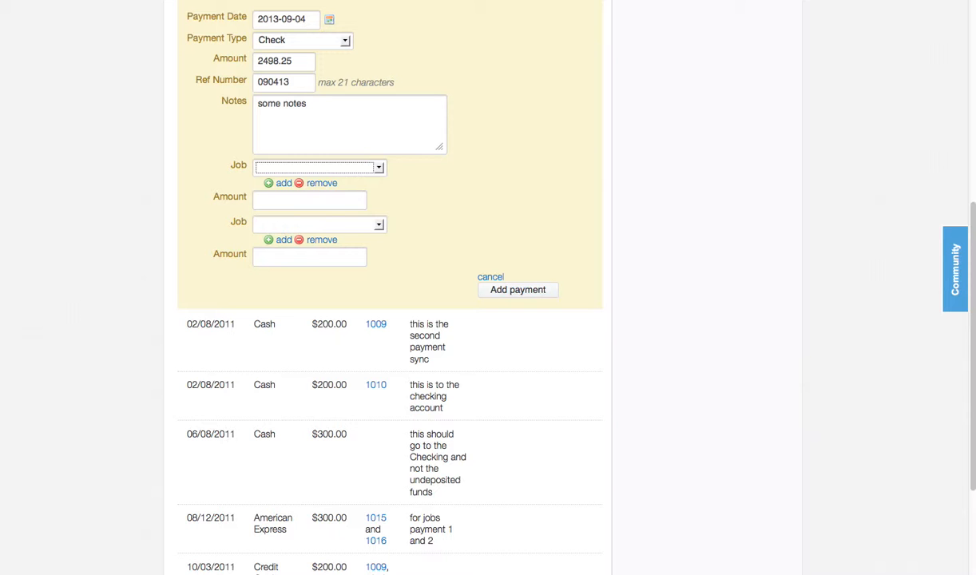
pyautogui.click(320, 168)
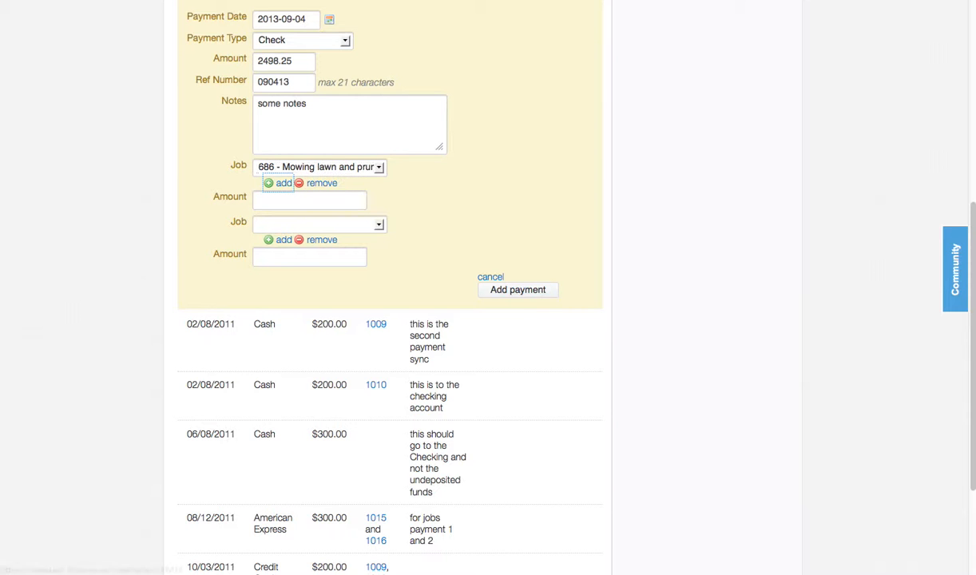
pyautogui.click(310, 200)
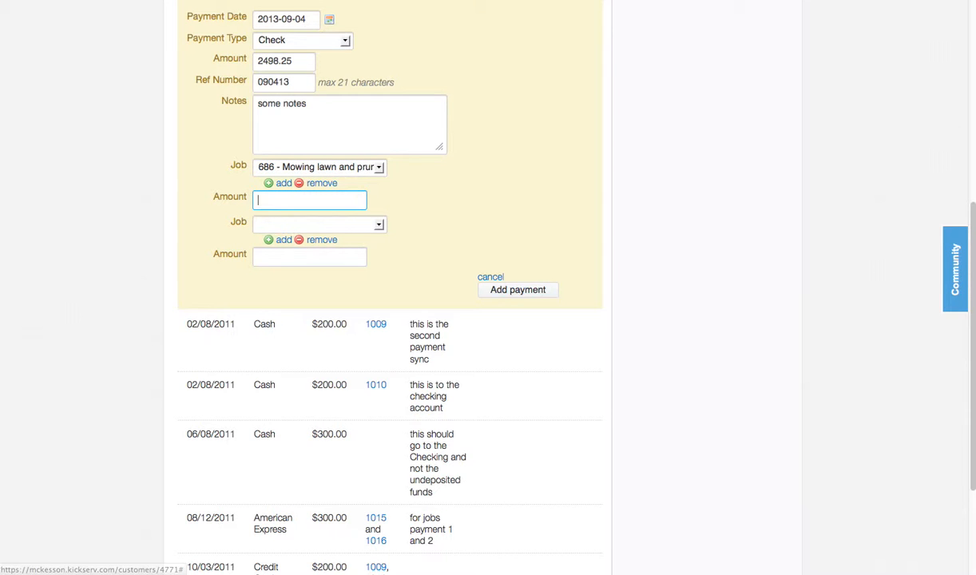
pyautogui.write('4')
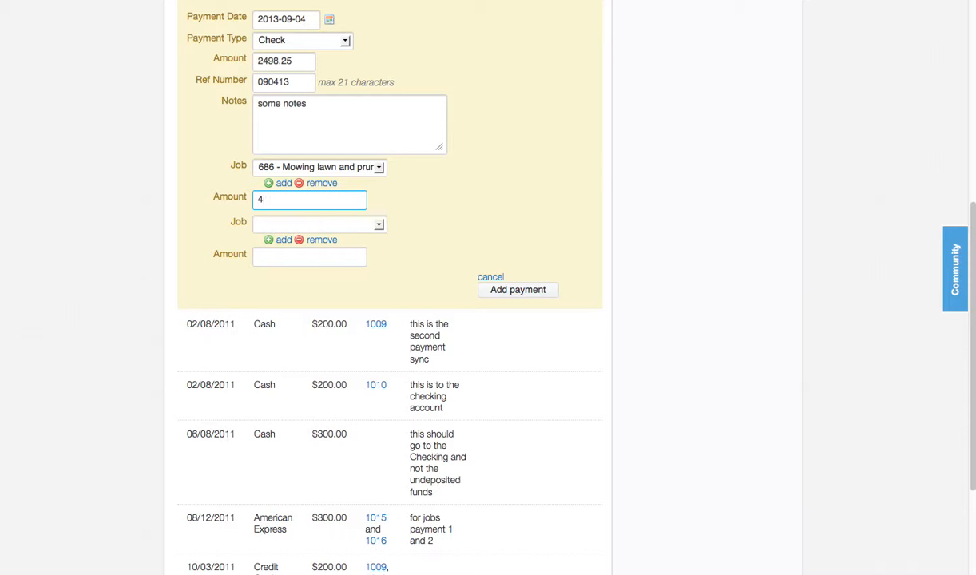
pyautogui.write('3.87')
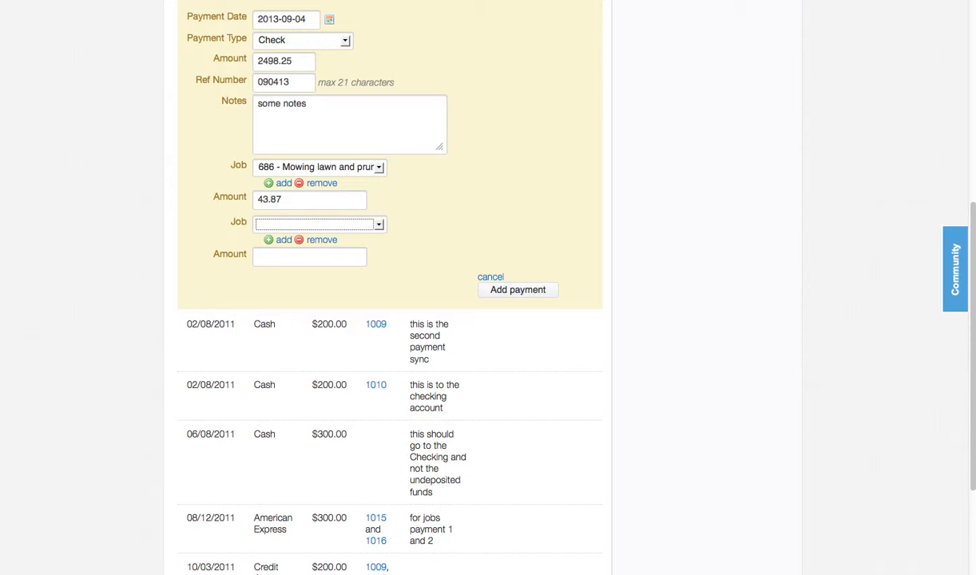
# Step: Apply 100.10 to job 712 in the second split row
pyautogui.click(318, 224)
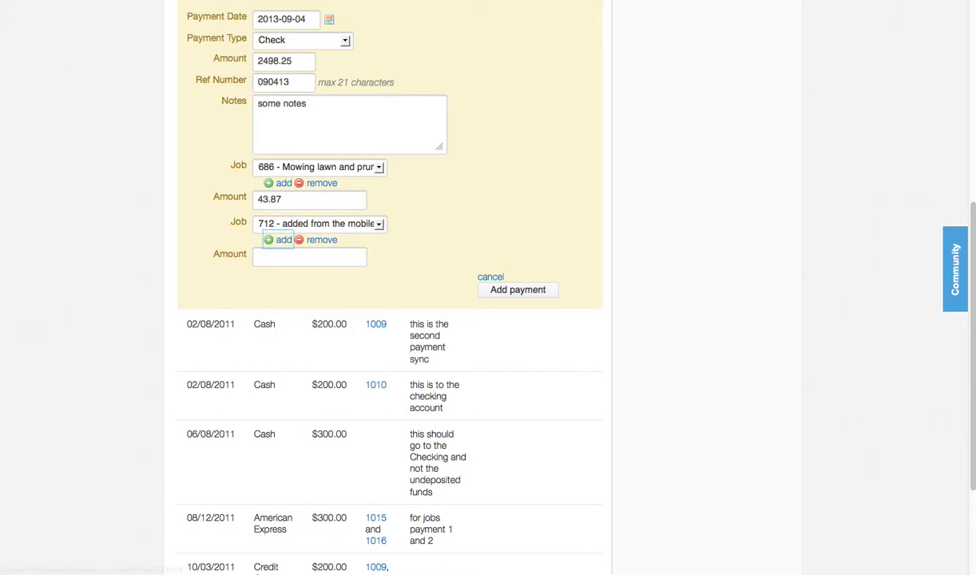
pyautogui.click(309, 256)
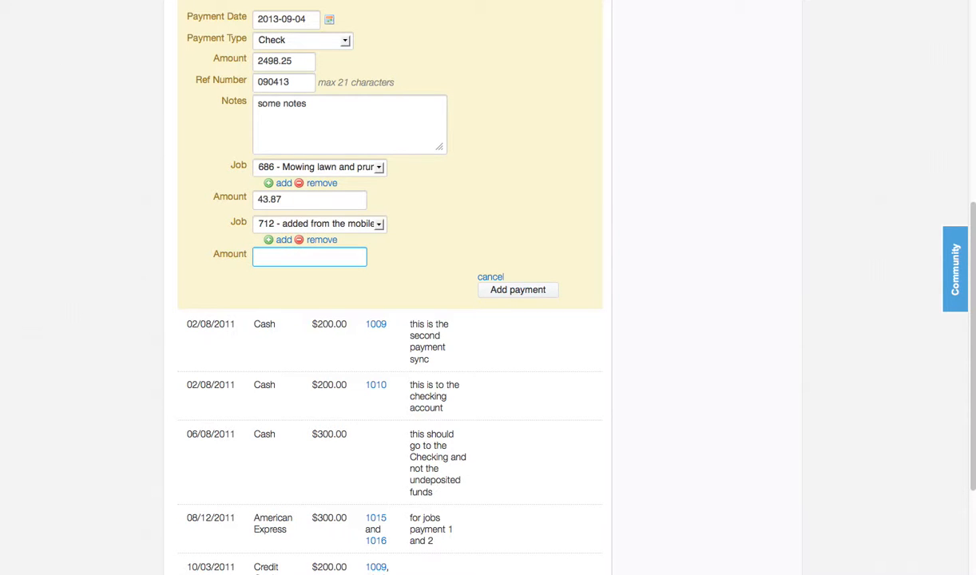
pyautogui.write('100.10')
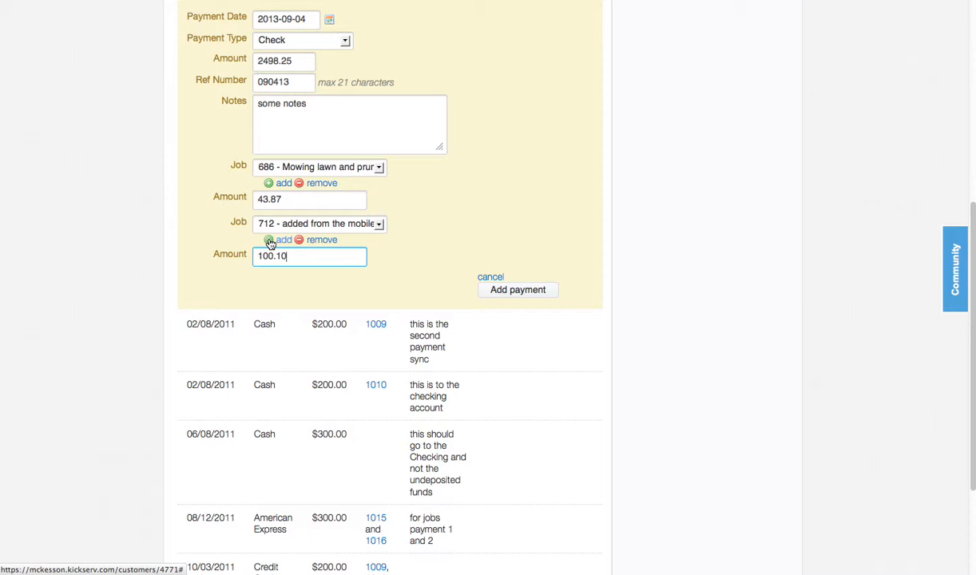
# Step: Add a third split row applying the remaining 2354.28 to job 1031
pyautogui.click(278, 239)
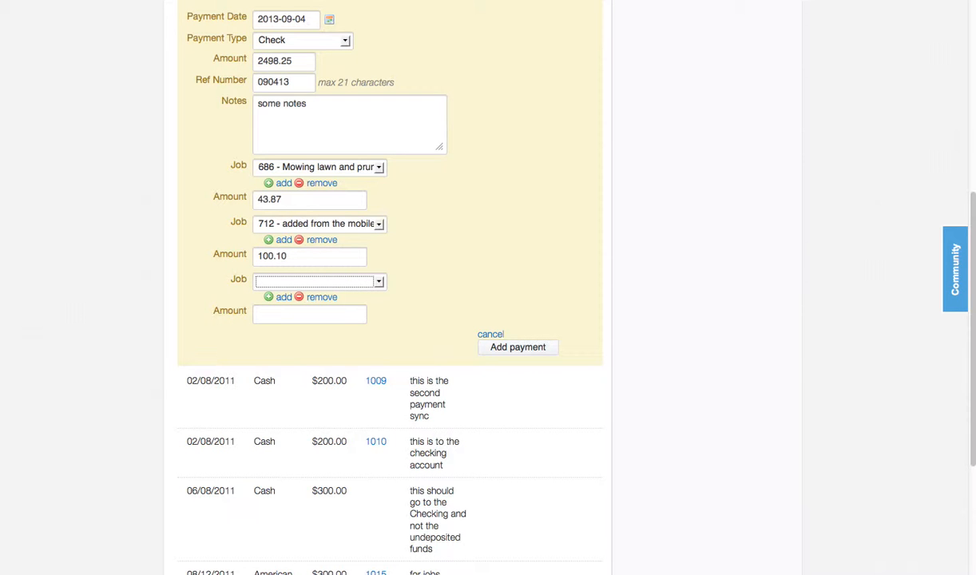
pyautogui.click(319, 281)
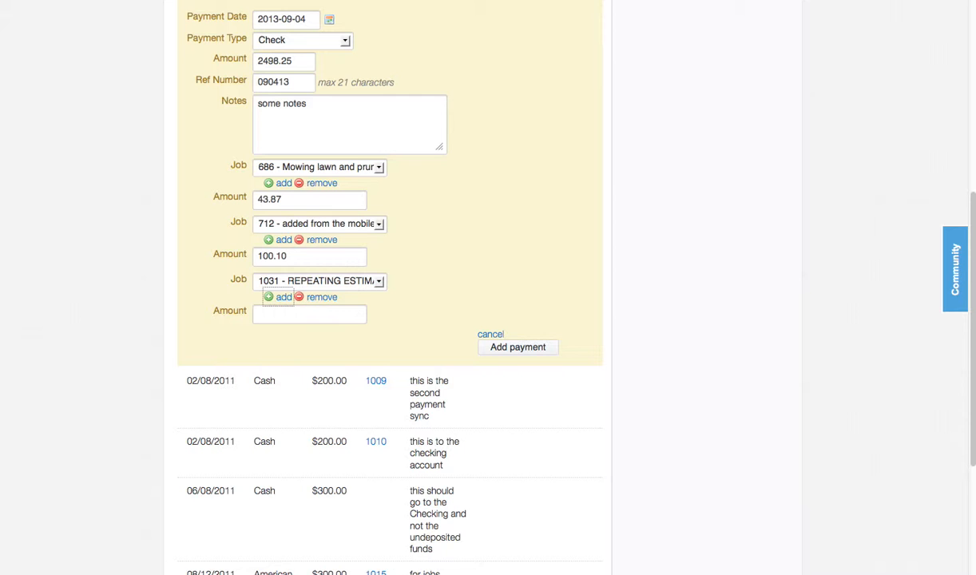
pyautogui.click(310, 313)
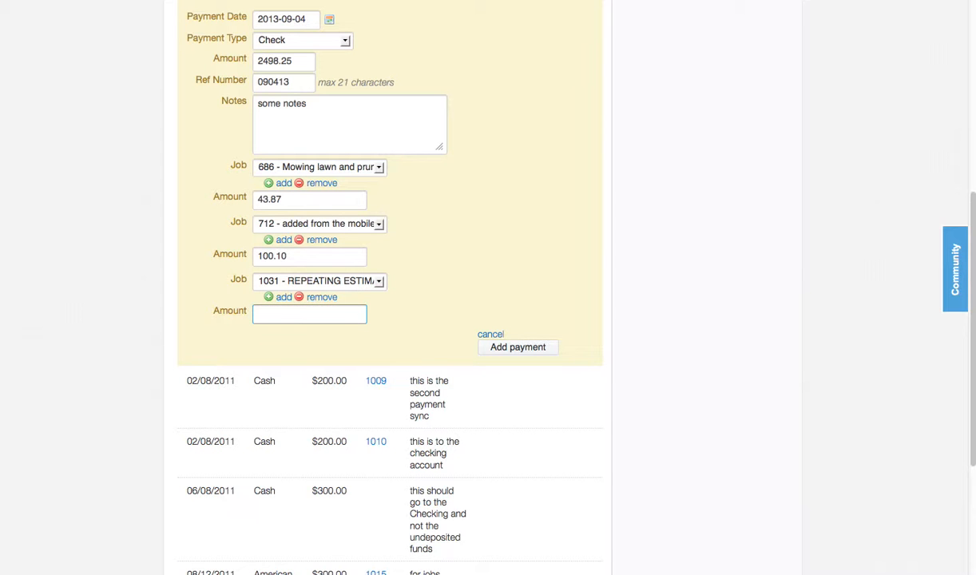
pyautogui.click(309, 313)
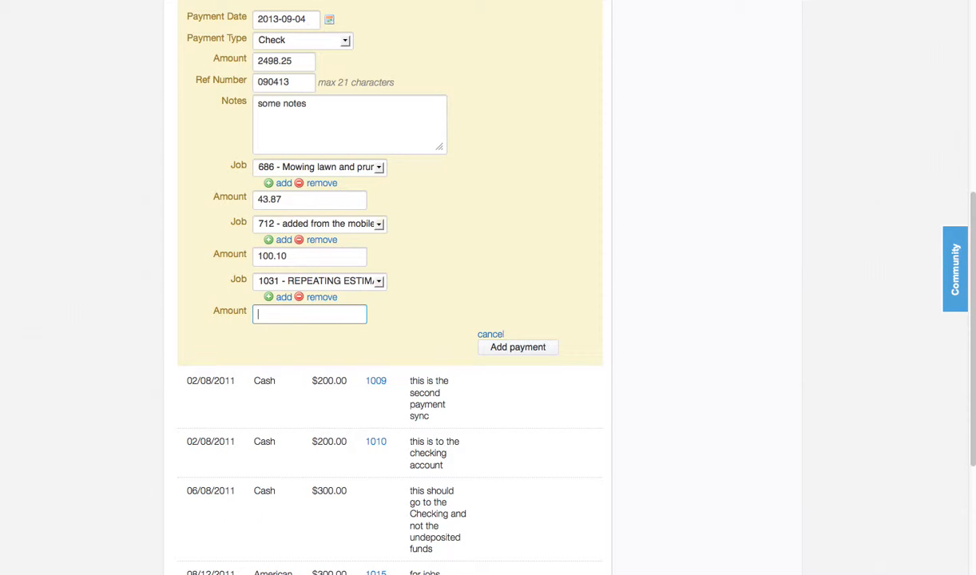
pyautogui.write('2354.')
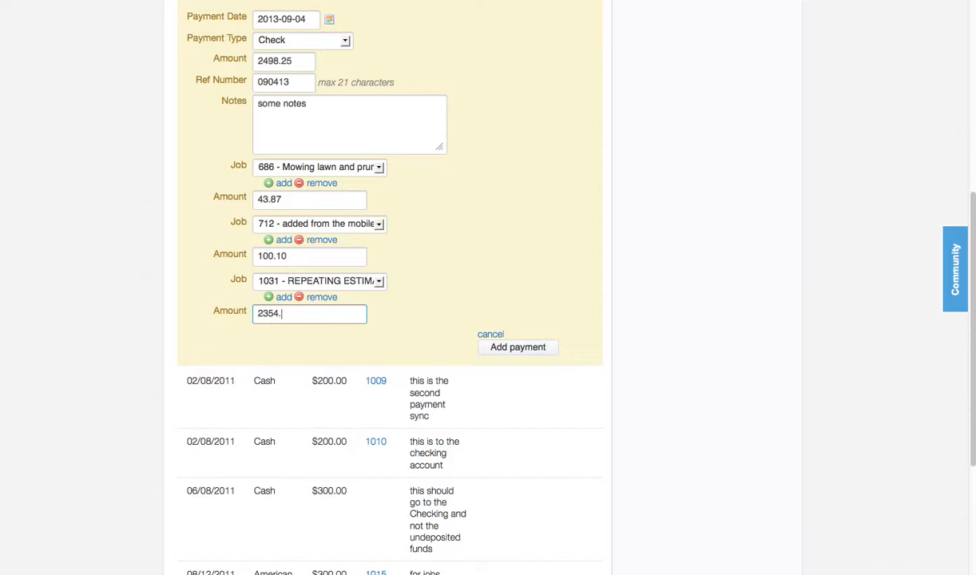
pyautogui.write('28')
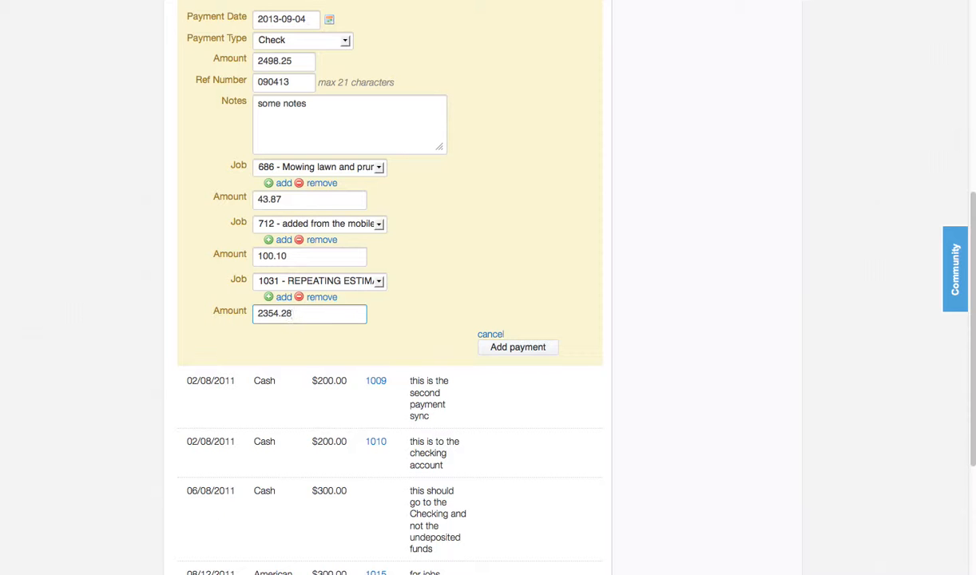
pyautogui.click(310, 313)
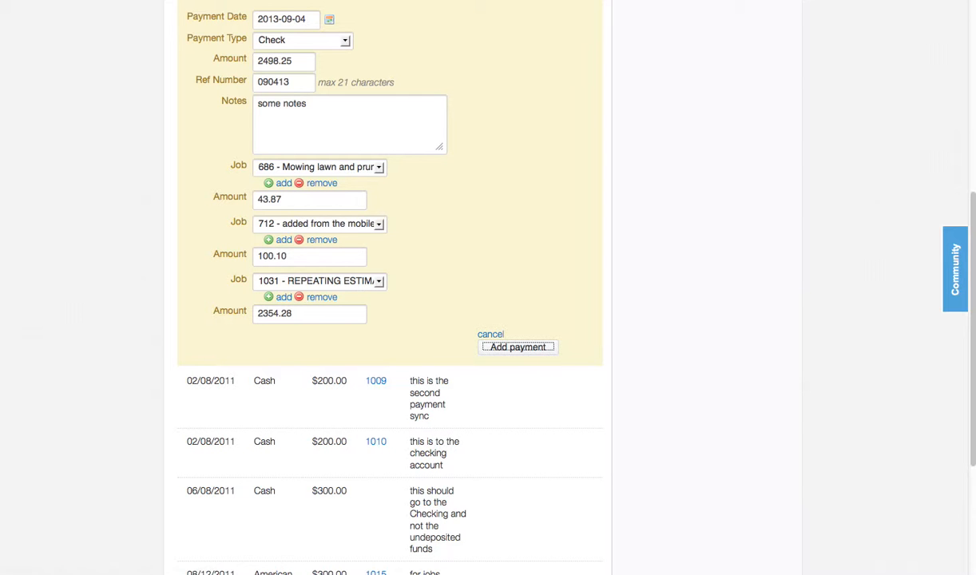
# Step: Save the 2,498.25 check payment so it lists against jobs 686, 712 and 1031
pyautogui.click(517, 346)
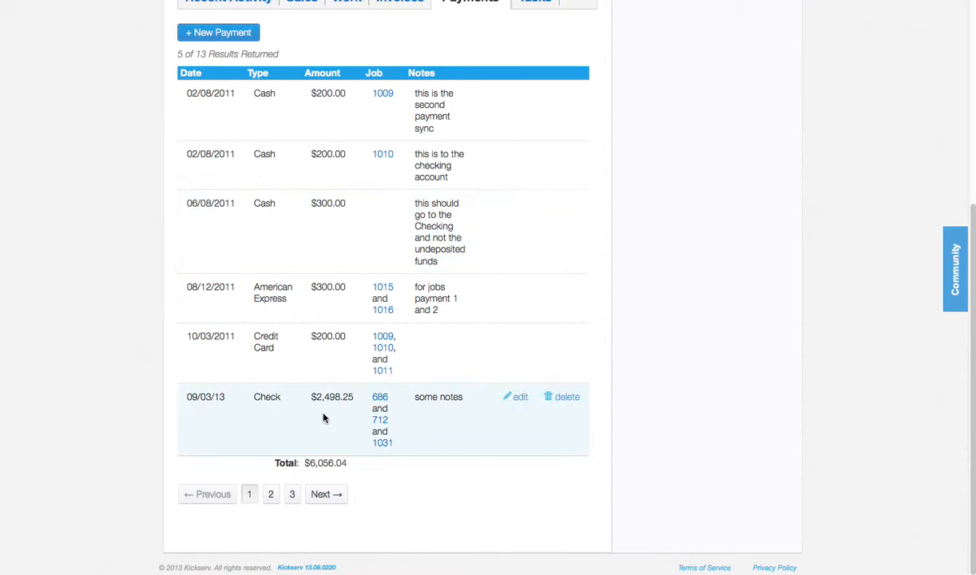
pyautogui.moveTo(354, 431)
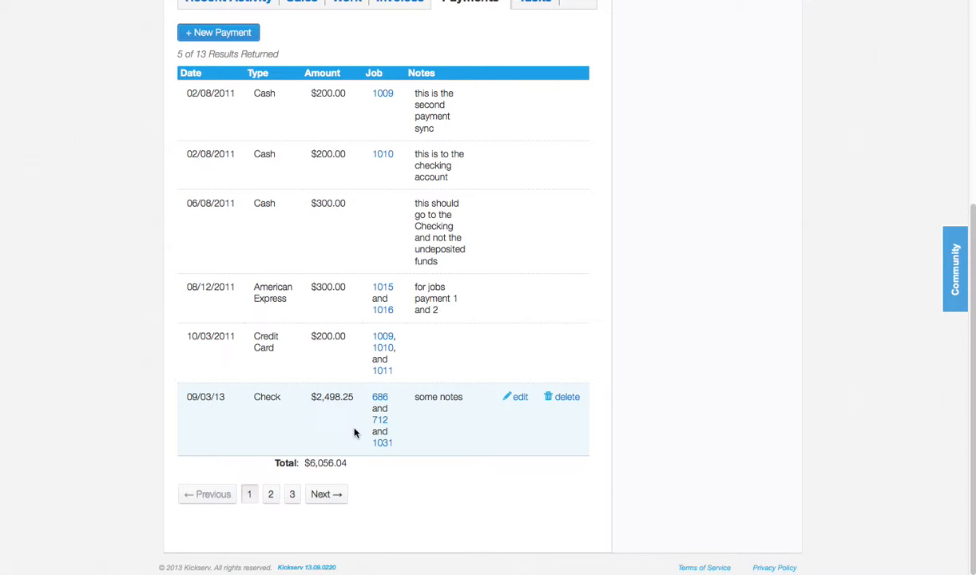